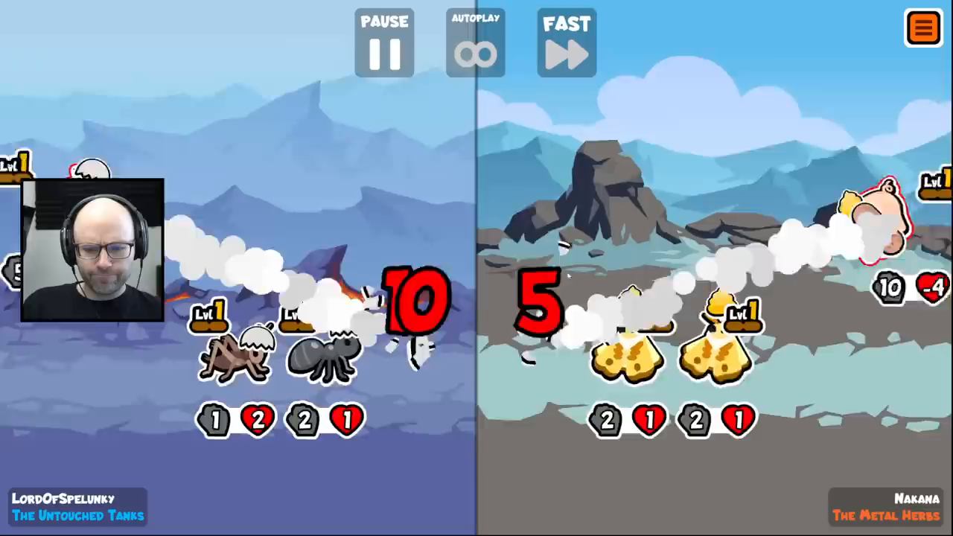
Watch the battle against The Metal Herbs finish, arriving at the turn 3 shop.
click(383, 48)
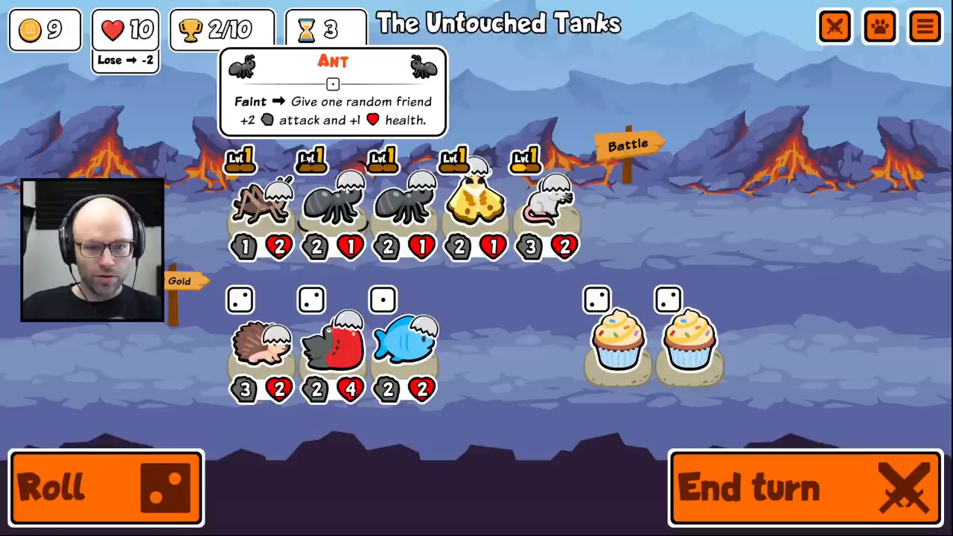
Buy shop pets or cupcakes, arrange the team, and end the turn.
click(104, 488)
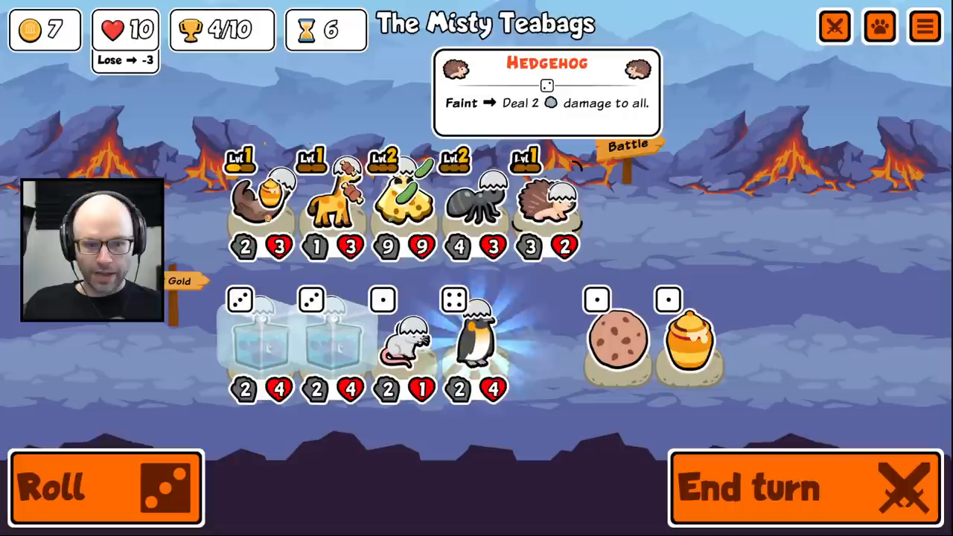
End the turn, lose the battle, then buy a penguin for the front with the chick at 13/14.
click(547, 205)
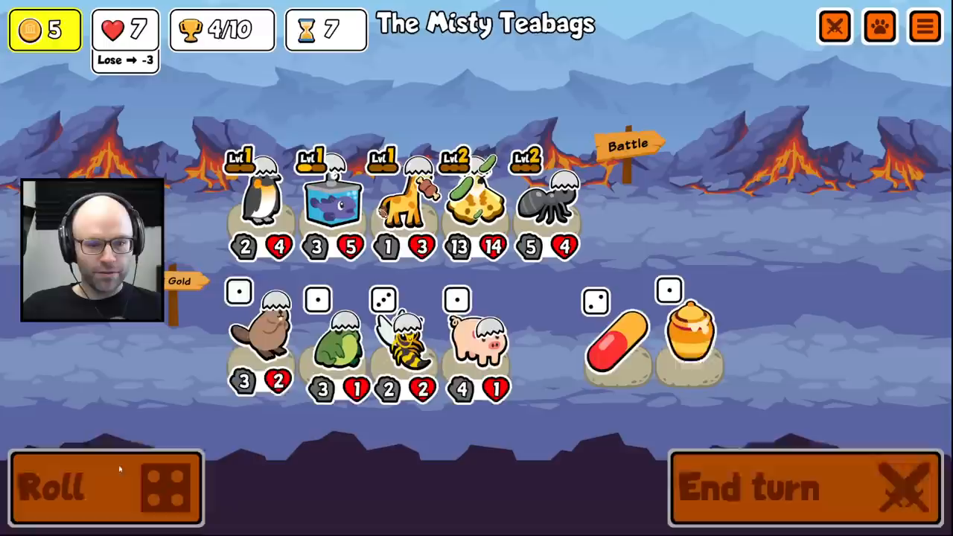
click(104, 488)
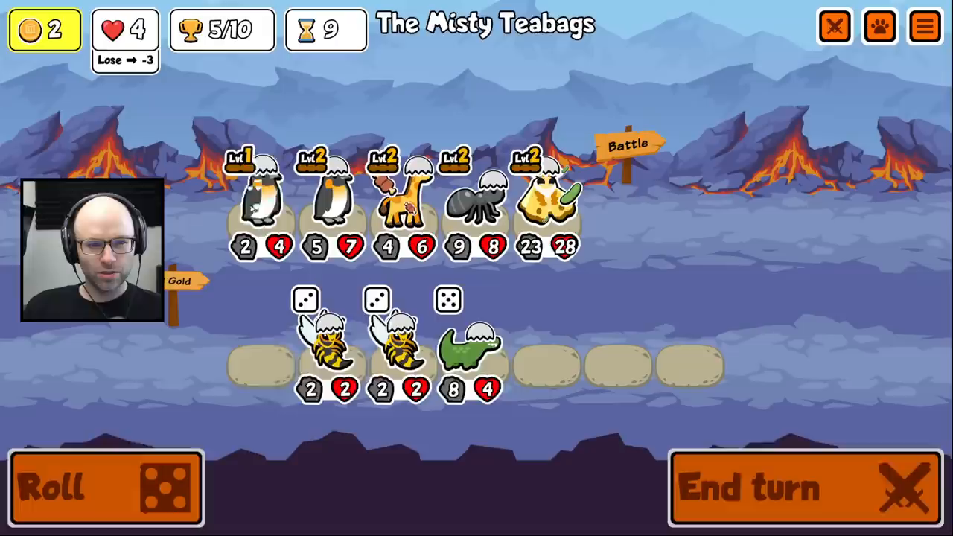
End the turn for penguin buffs, win, and return to the turn 10 shop.
click(105, 488)
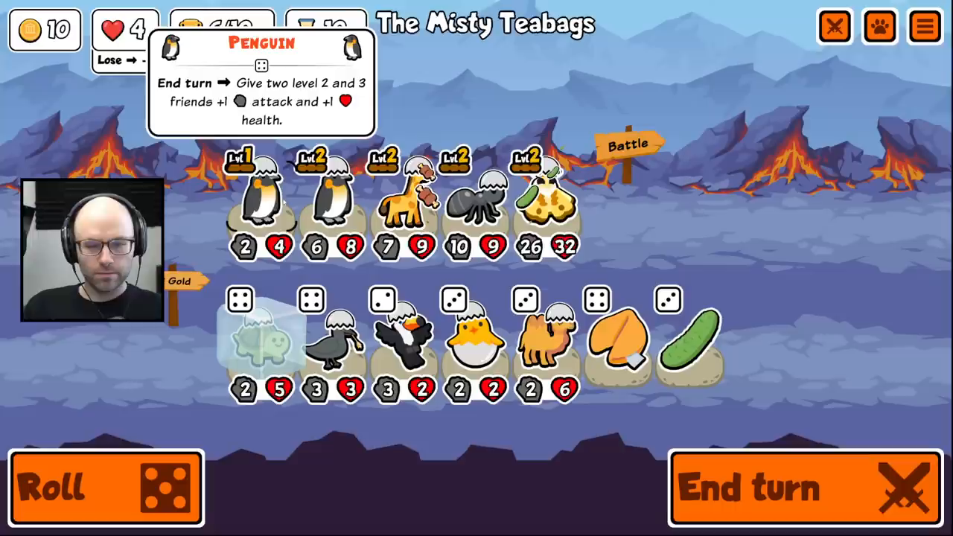
Reroll the shop for one gold, then end the turn and send the team to battle.
click(104, 487)
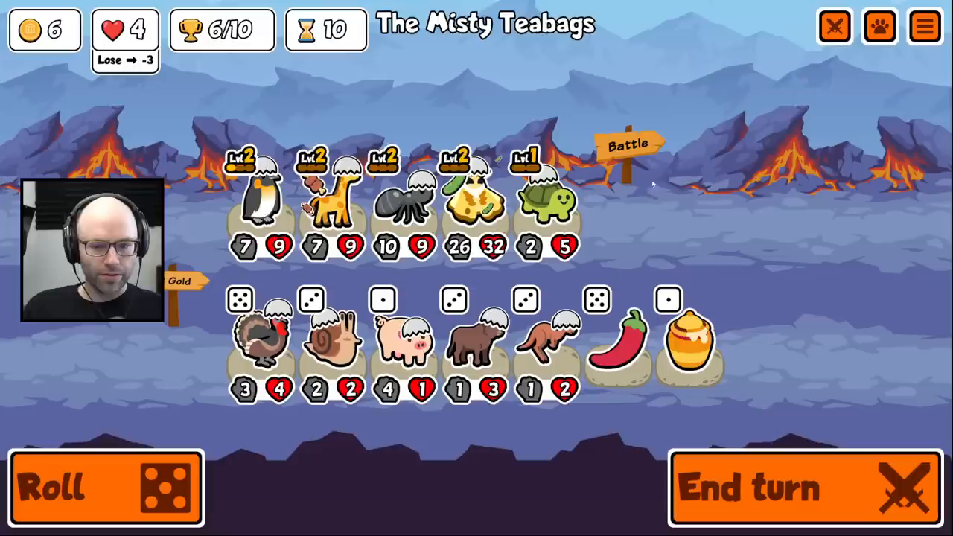
mouse_move(476, 201)
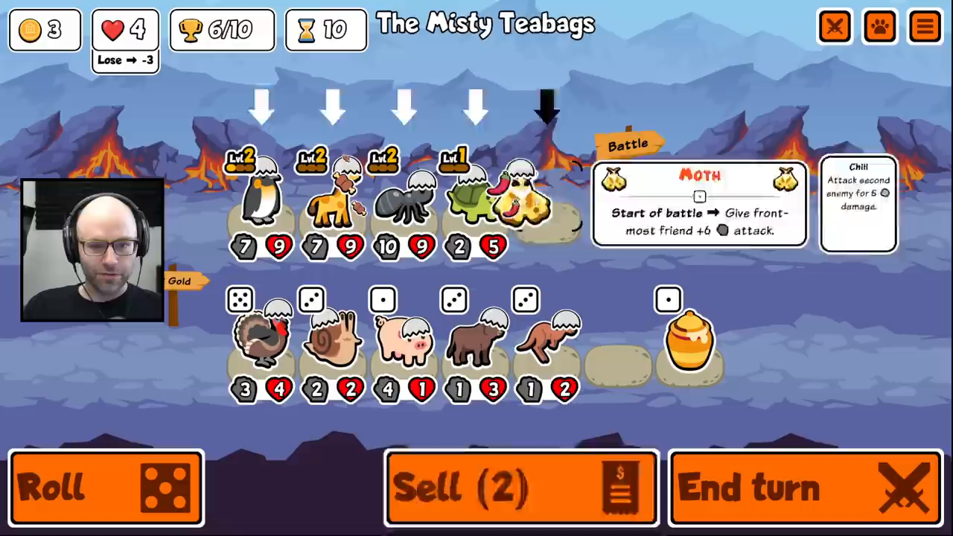
click(106, 488)
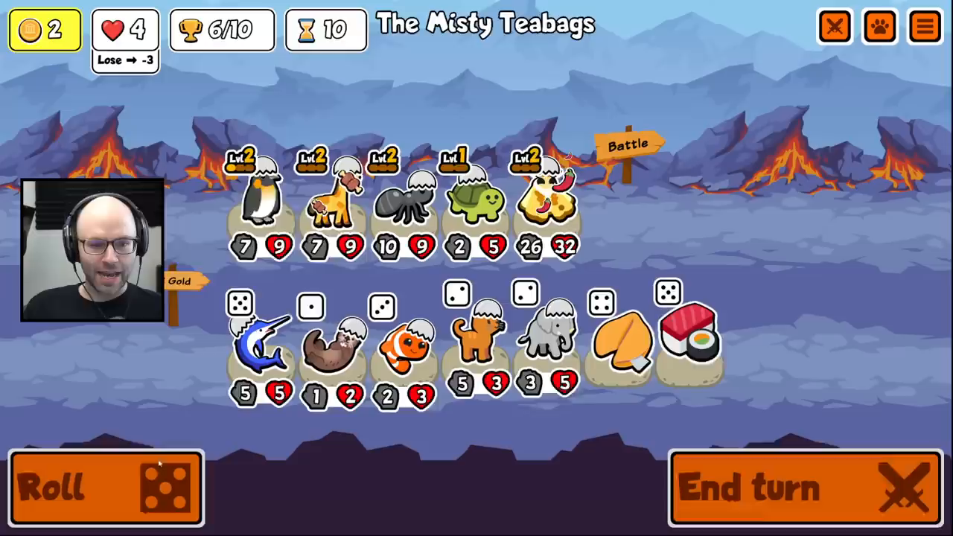
click(104, 488)
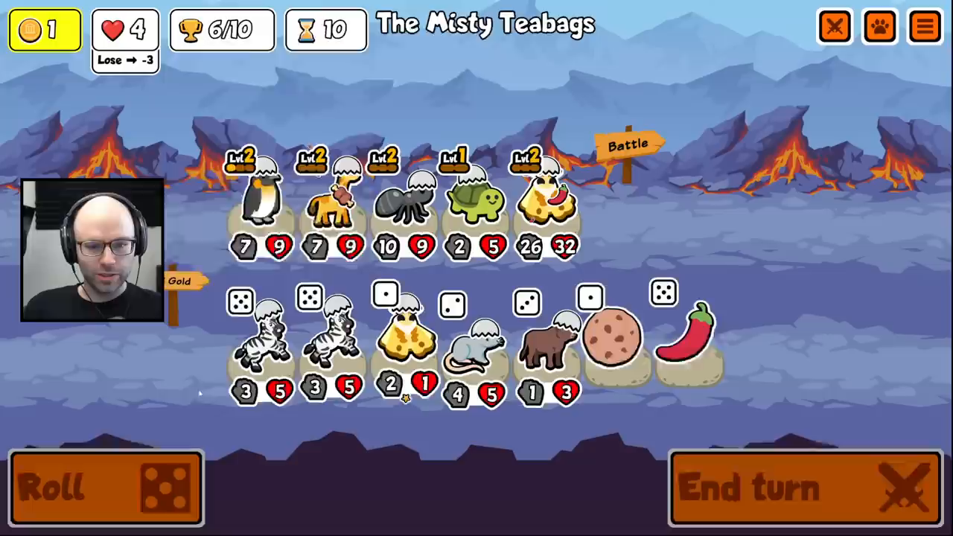
click(105, 488)
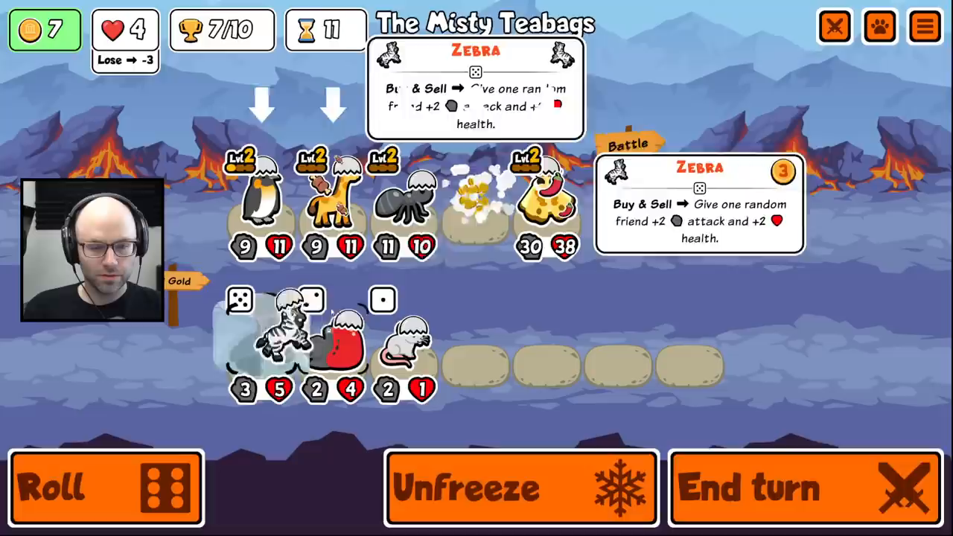
Sell the zebra to buff the rightmost pet to 32/40, then reroll the shop.
click(104, 488)
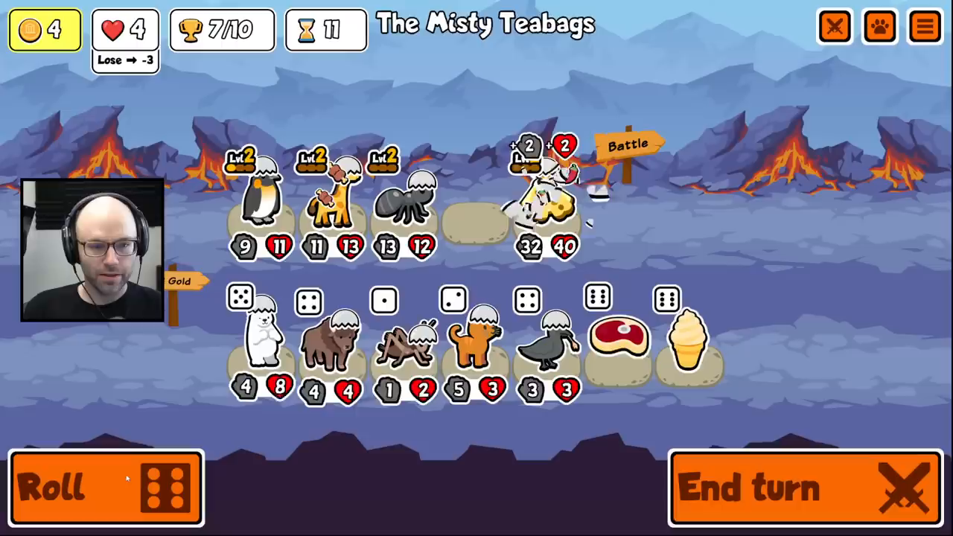
click(105, 488)
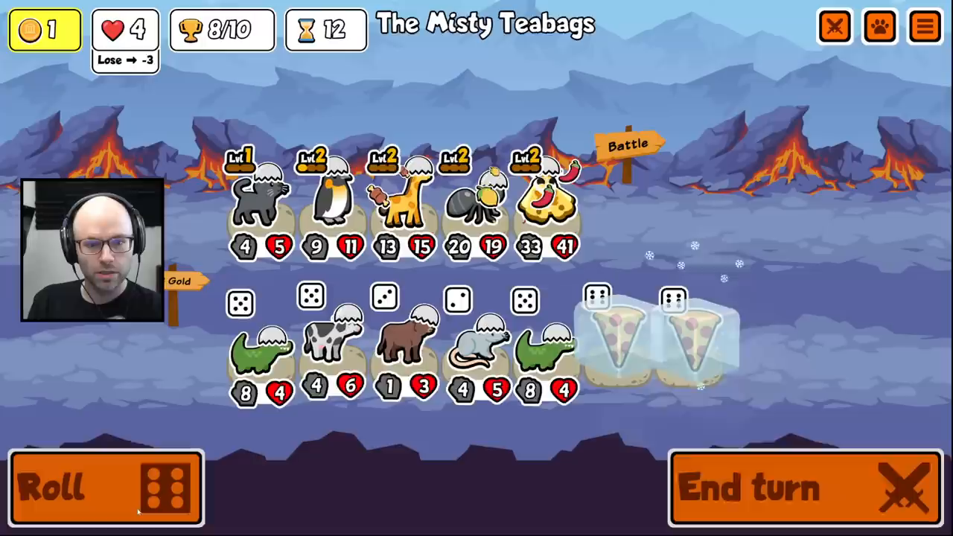
Buy the black cat into slot one, freeze both pizzas, and end the turn.
click(106, 488)
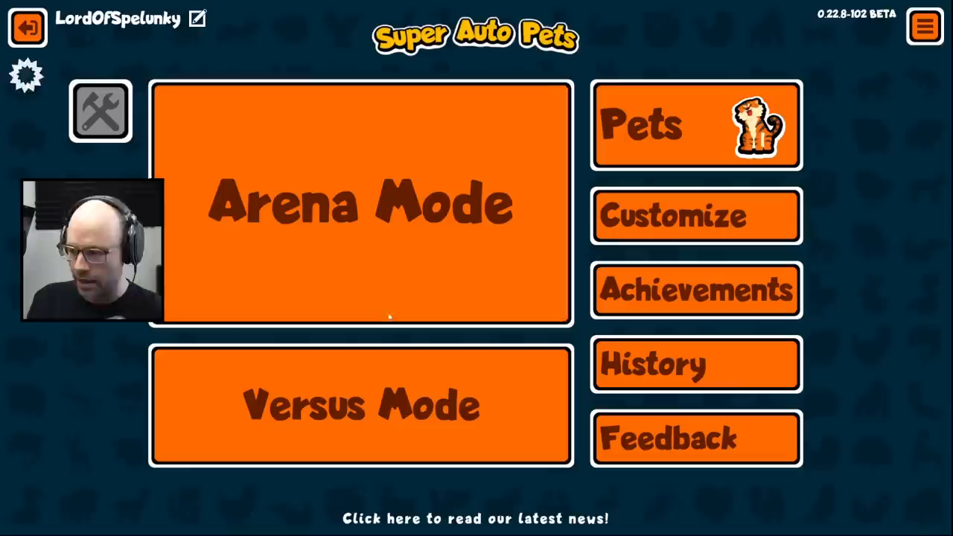
click(360, 204)
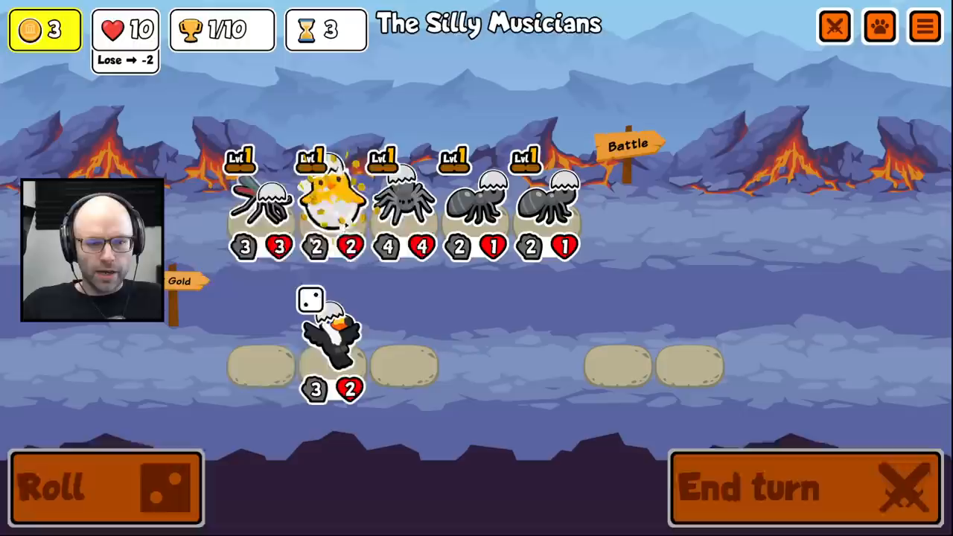
Finish arranging the turn-5 team and end the turn to fight The Sniffing Mushrooms.
click(105, 487)
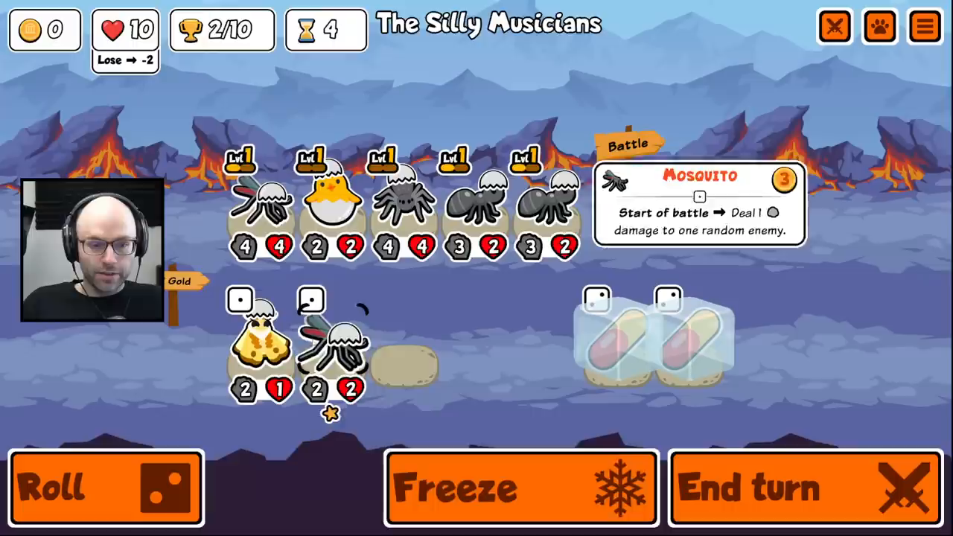
click(801, 487)
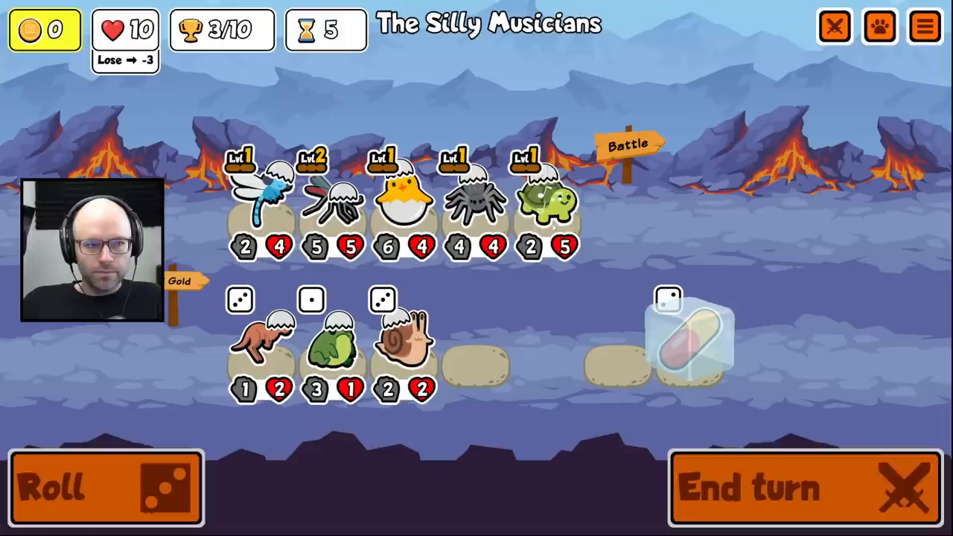
mouse_move(401, 194)
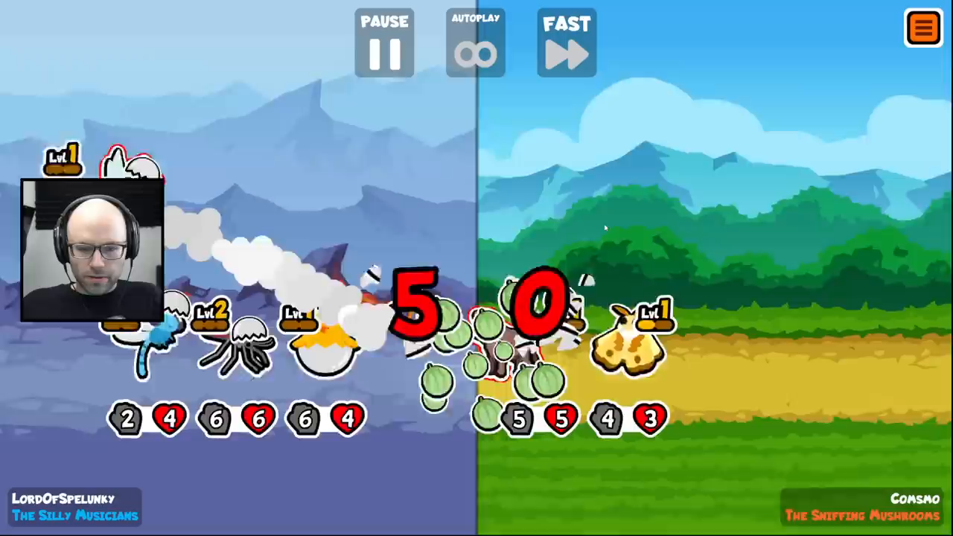
Let the battle finish for a 4/10 trophy win and the turn-6 shop with 10 gold.
click(384, 44)
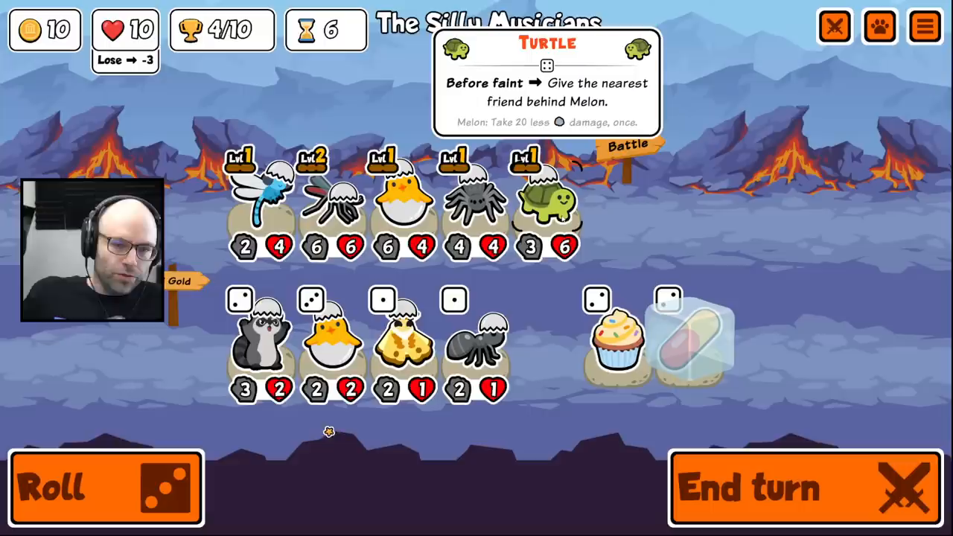
Merge a hatching chick, buy a buffalo, end the turn, then buy a parrot and chick.
click(689, 335)
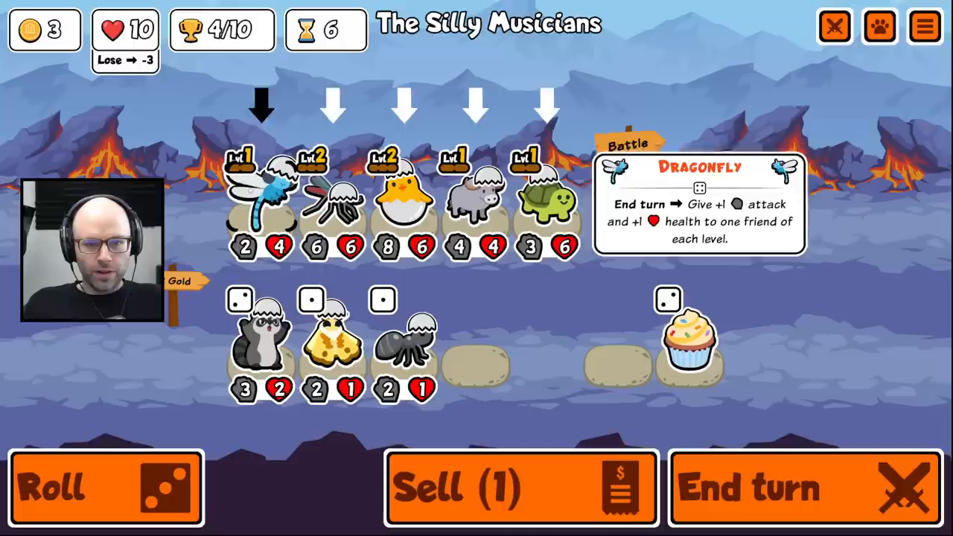
click(105, 488)
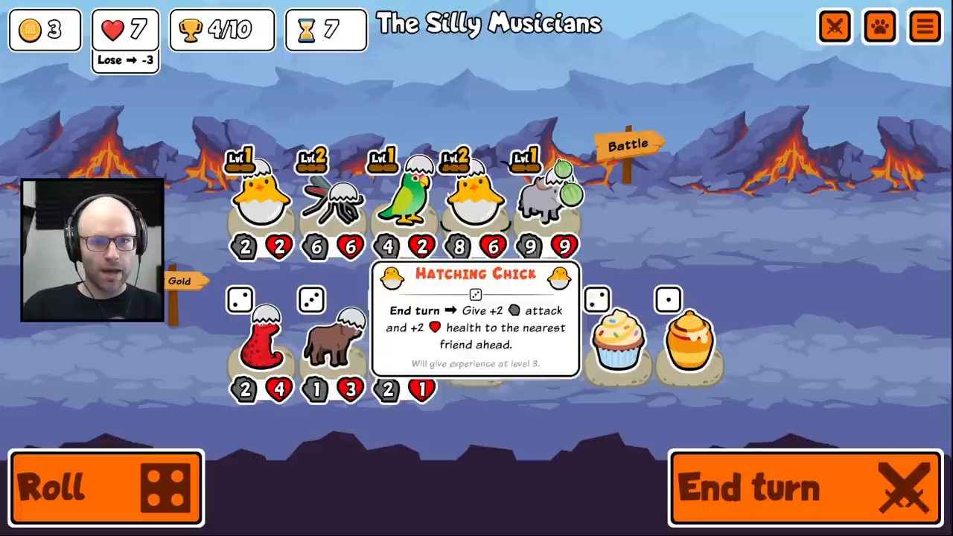
click(105, 487)
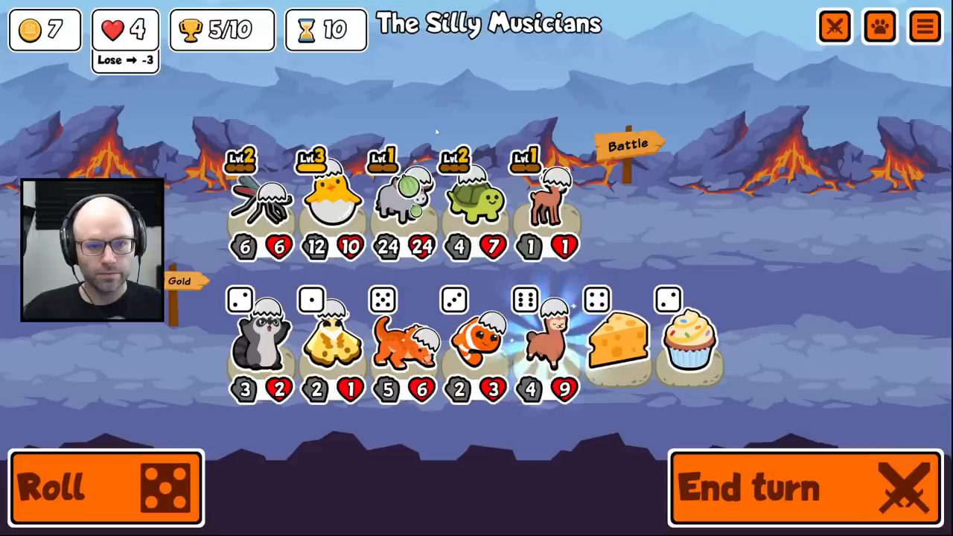
Reroll the shop four times, then end turn 10 to battle The Moist Things.
click(105, 488)
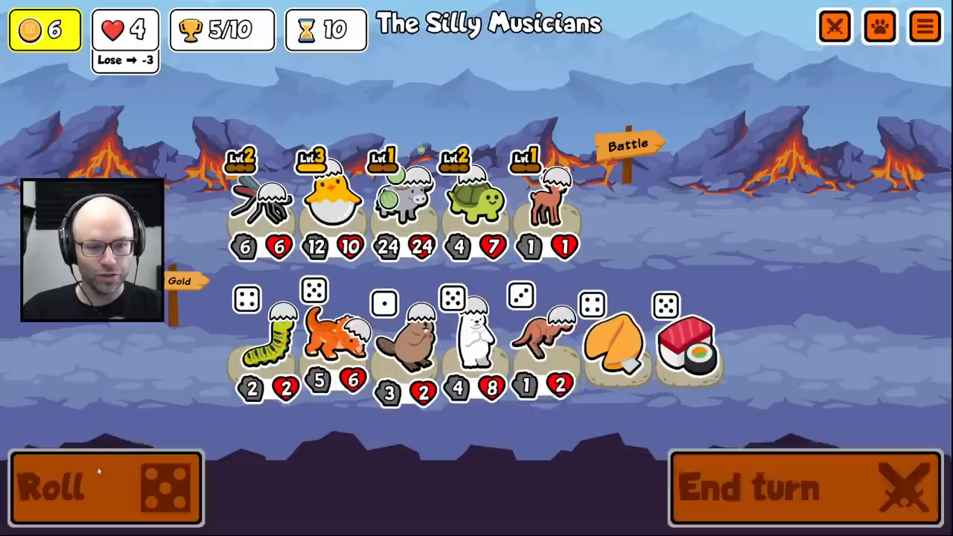
click(106, 488)
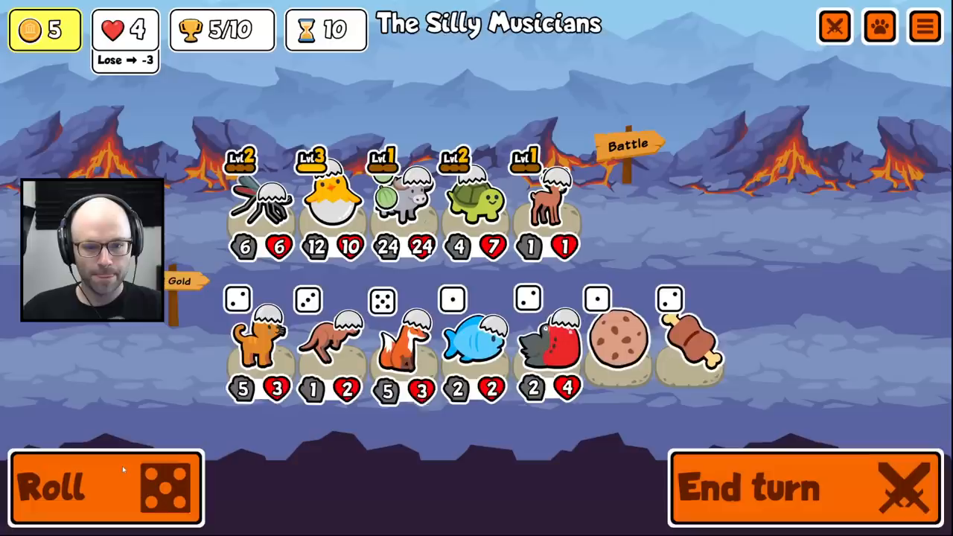
click(106, 488)
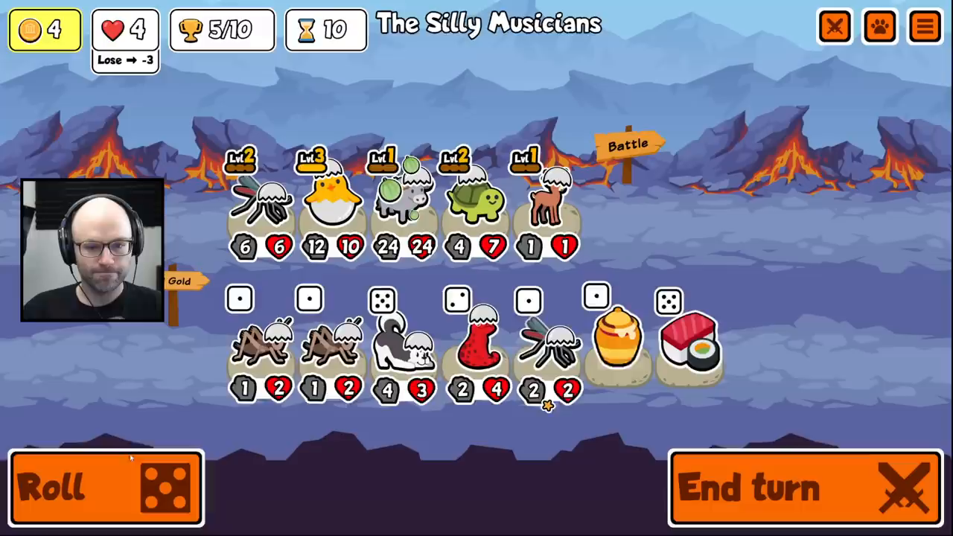
click(105, 488)
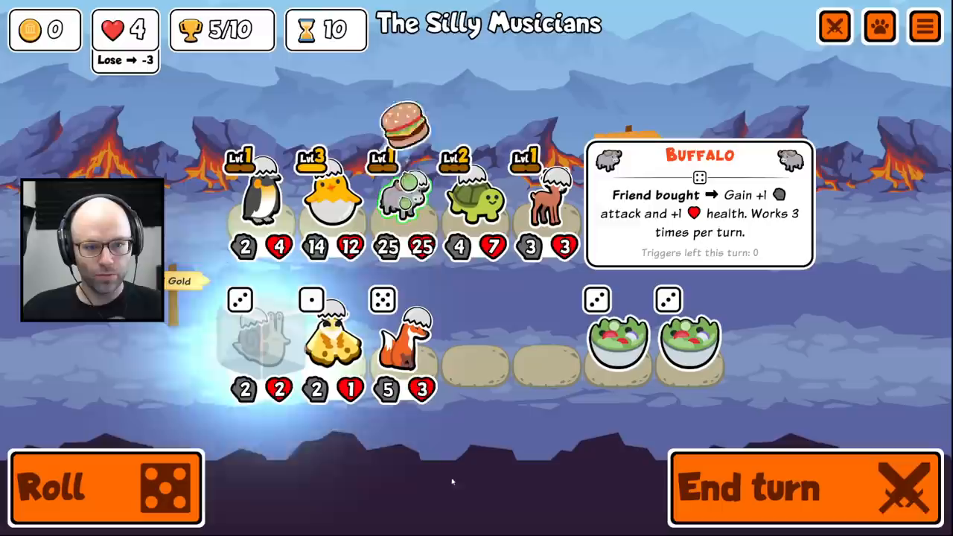
click(804, 488)
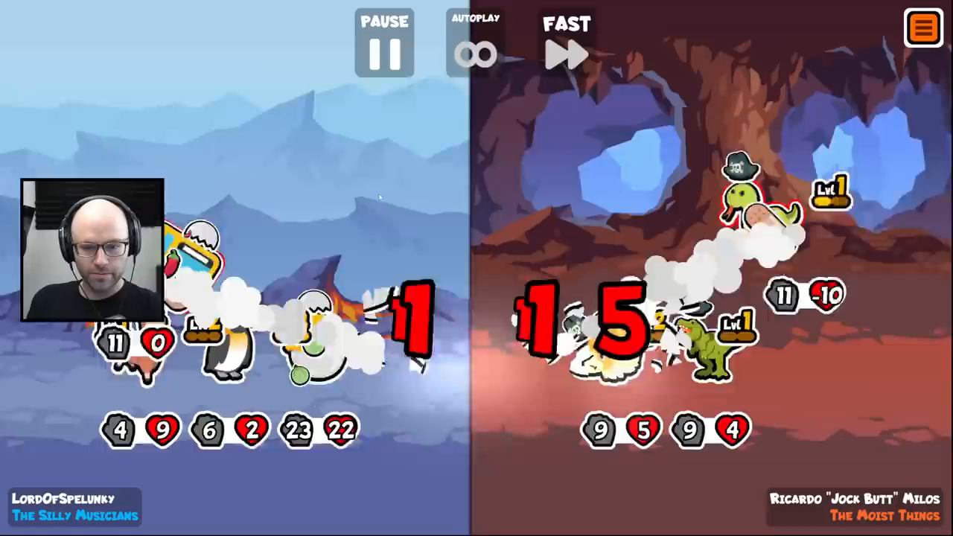
Advance past the Moist Things battle to the fight against The Nasty Husbands.
click(384, 52)
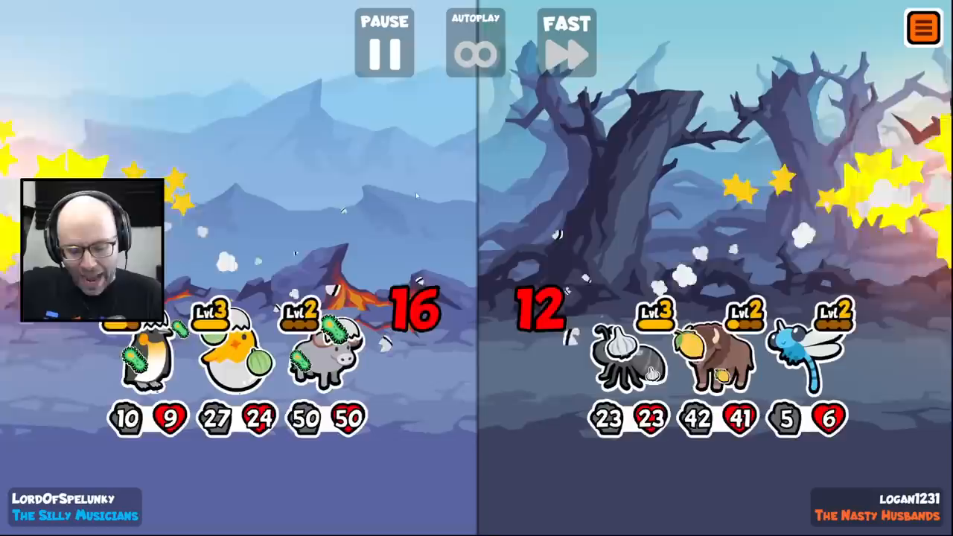
Advance through the Nasty Husbands battle back to the turn 15 shop.
click(384, 43)
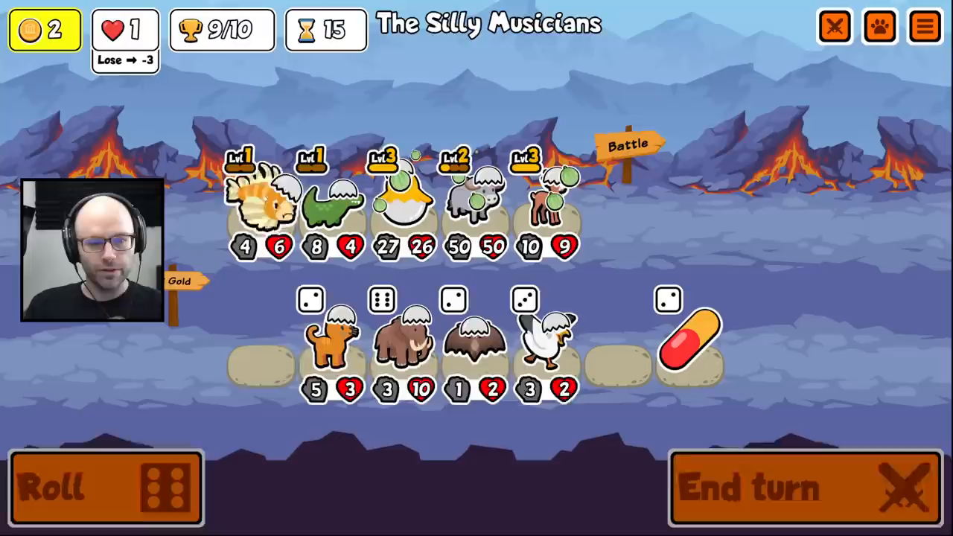
Reroll the turn 15 shop's pets and food, bringing gold down to 0.
click(104, 488)
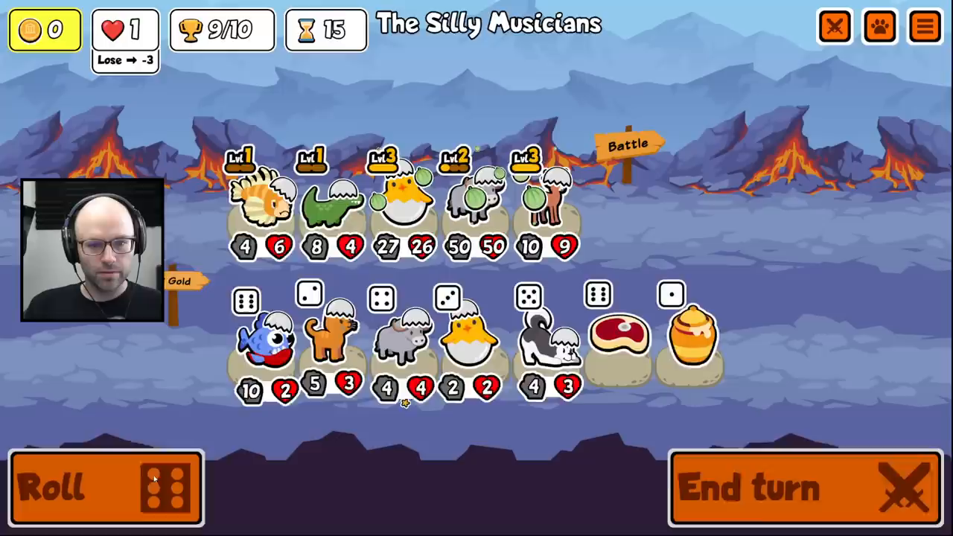